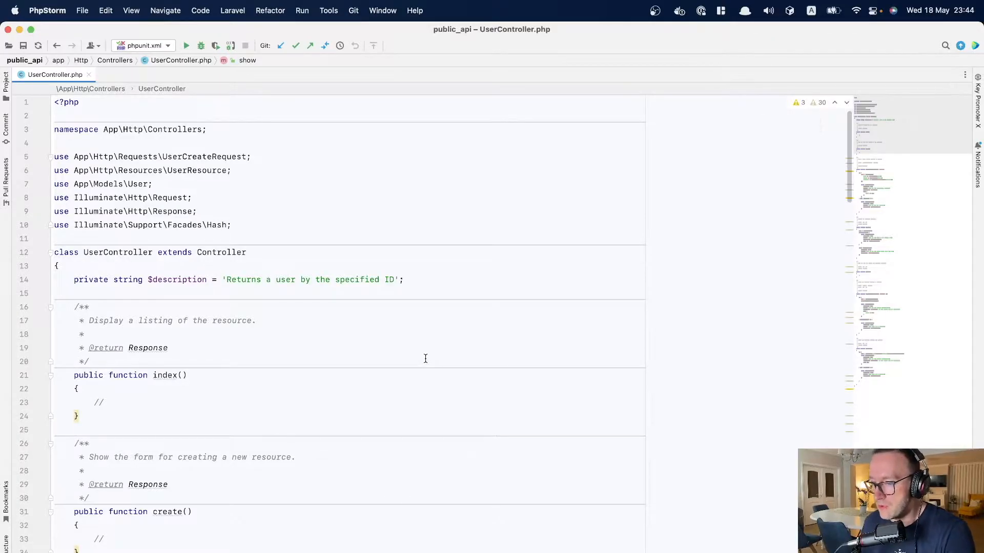
- Find and open api_v1.php through Search Everywhere
key("shift shift")
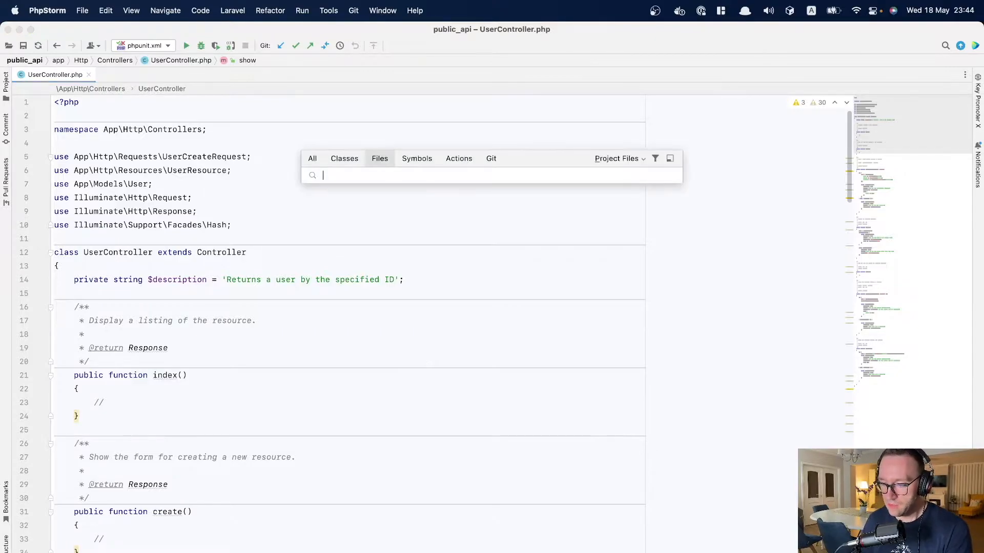
type("rou")
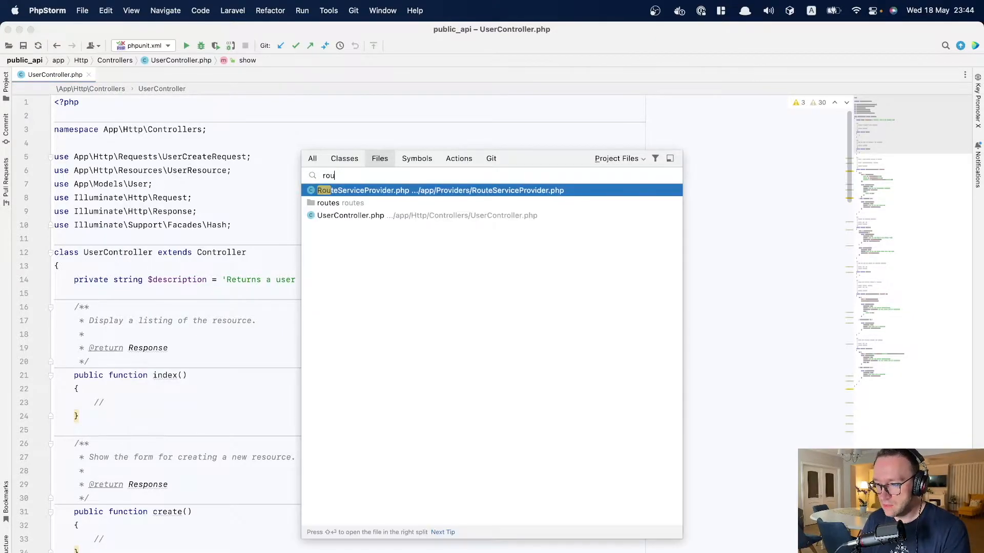
type("api")
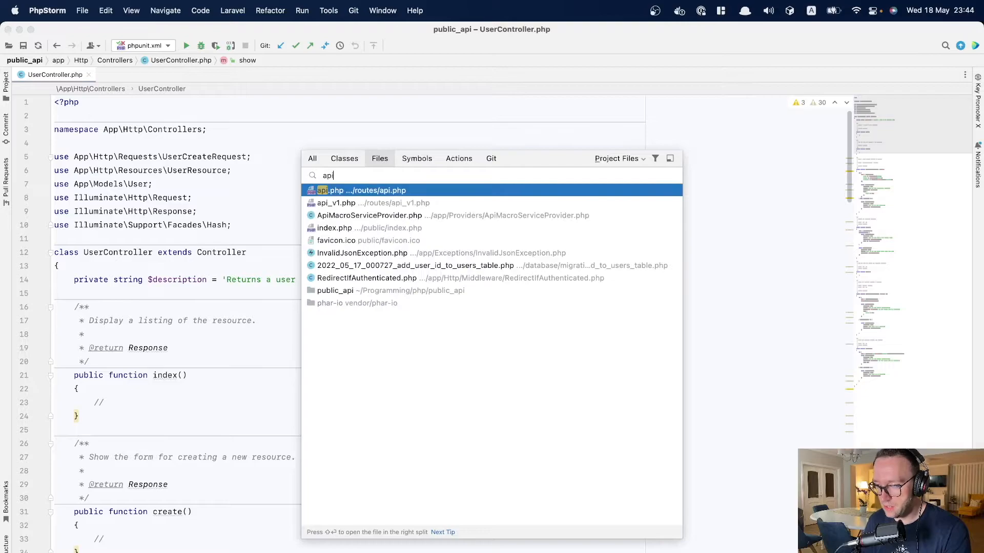
left_click(336, 203)
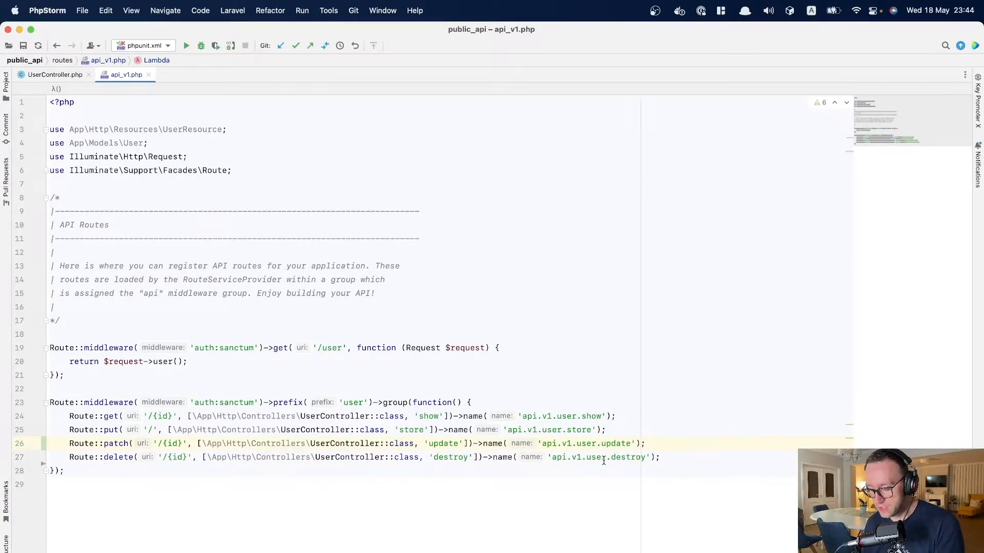
- Start a Route::apiResource('user' line after the destroy route
left_click(662, 457)
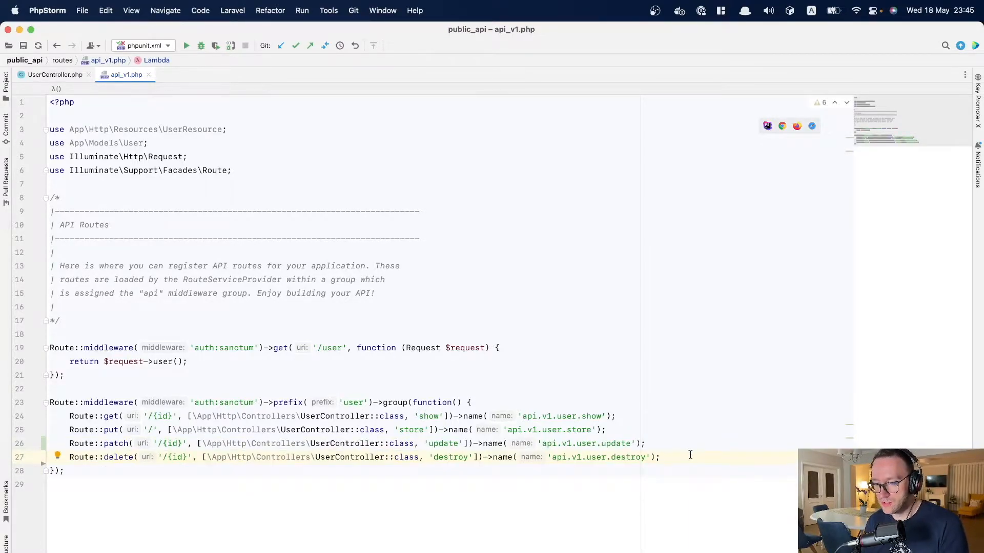
type("Route")
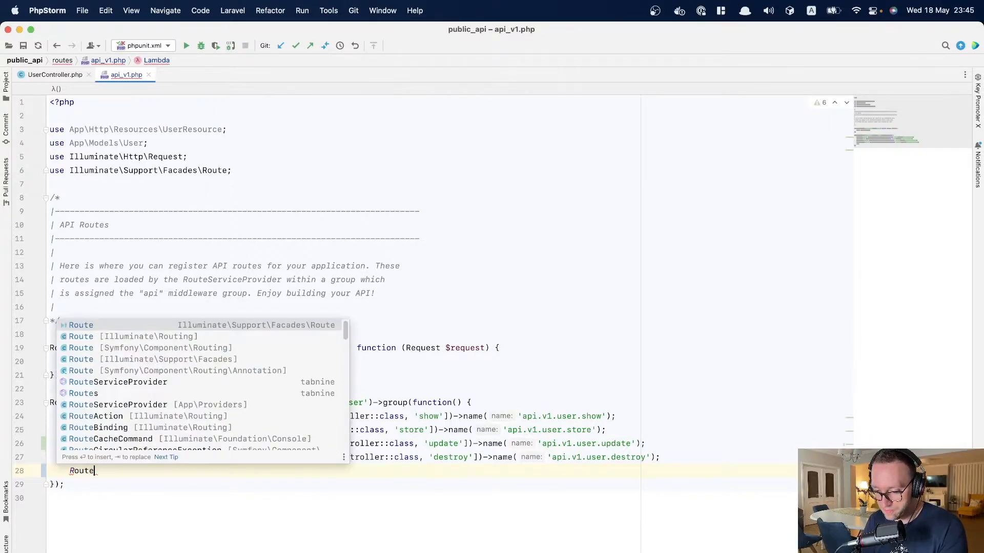
type("::")
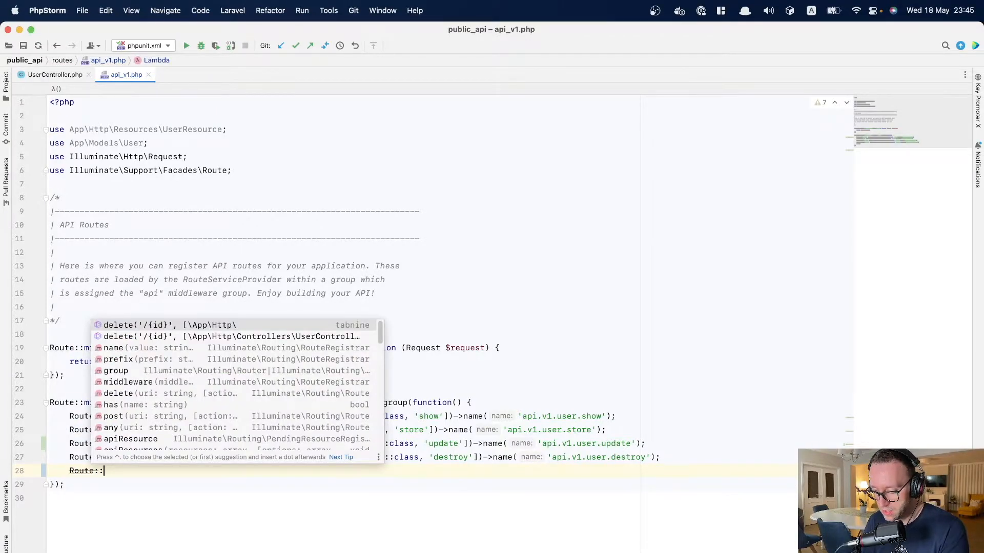
type("apiRes")
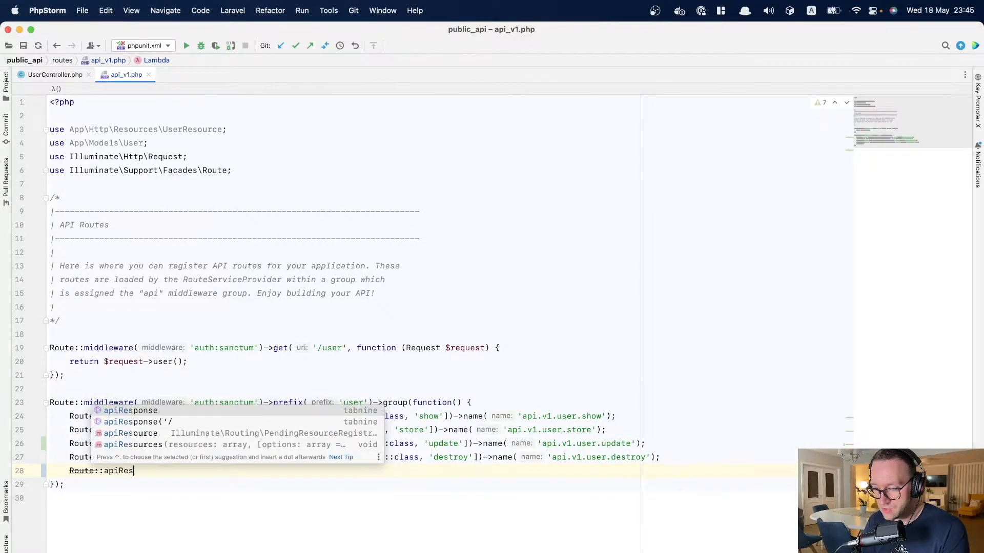
type("s")
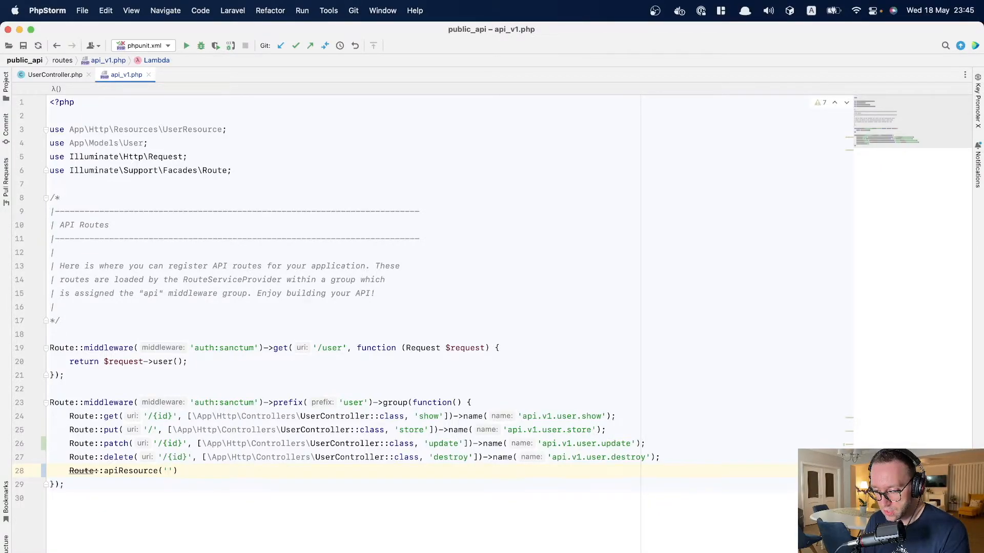
type("name")
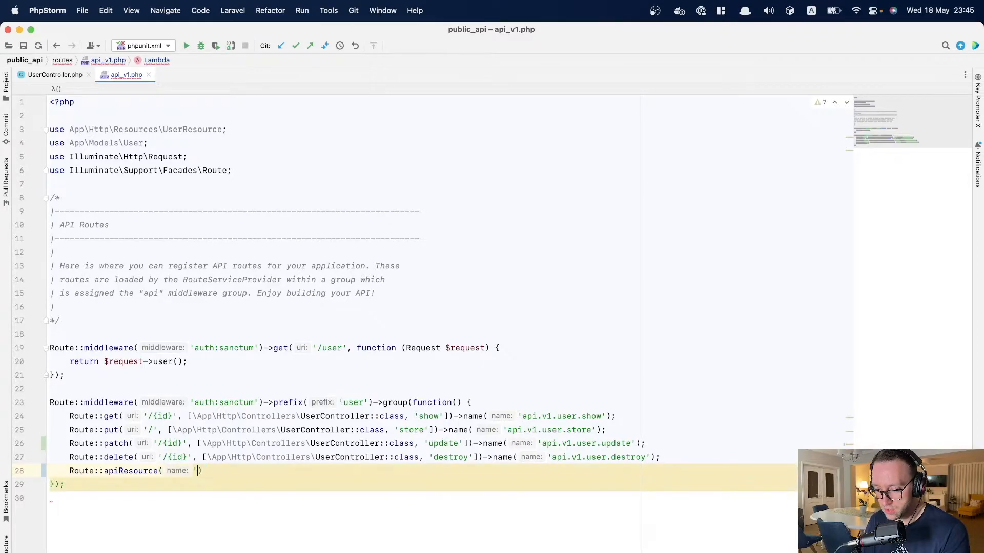
type("'")
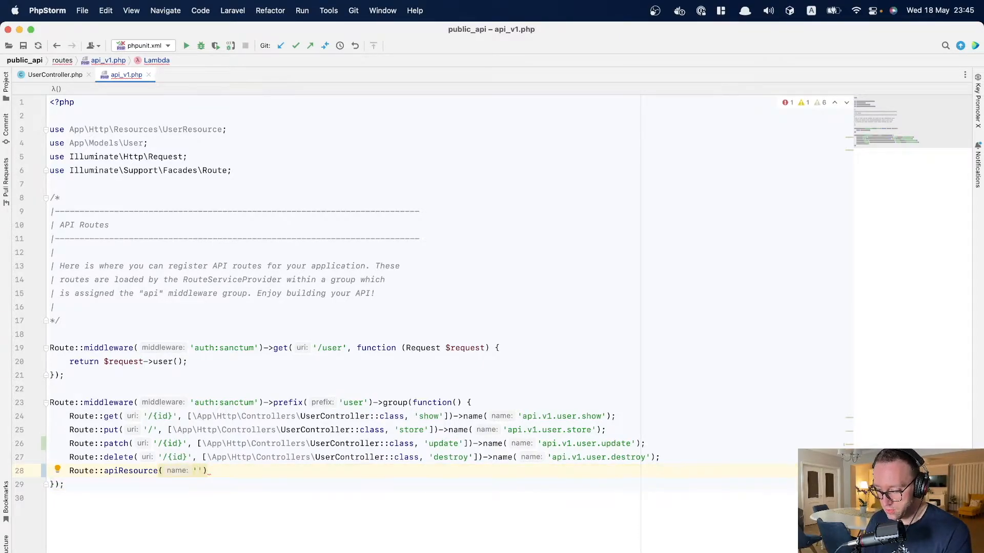
type("user")
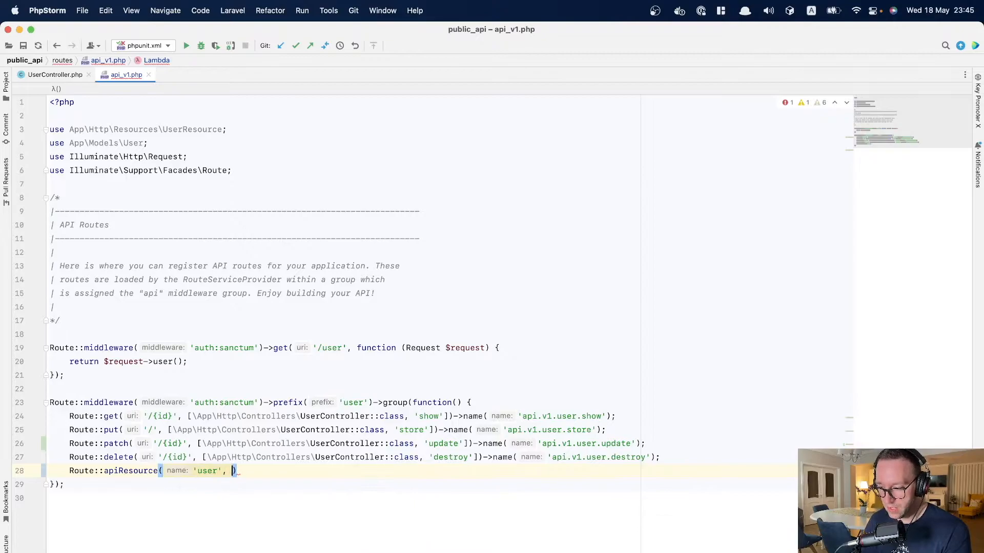
- Point it at UserController::class and limit it with ->only to show, store, update, destroy
type("UserController:")
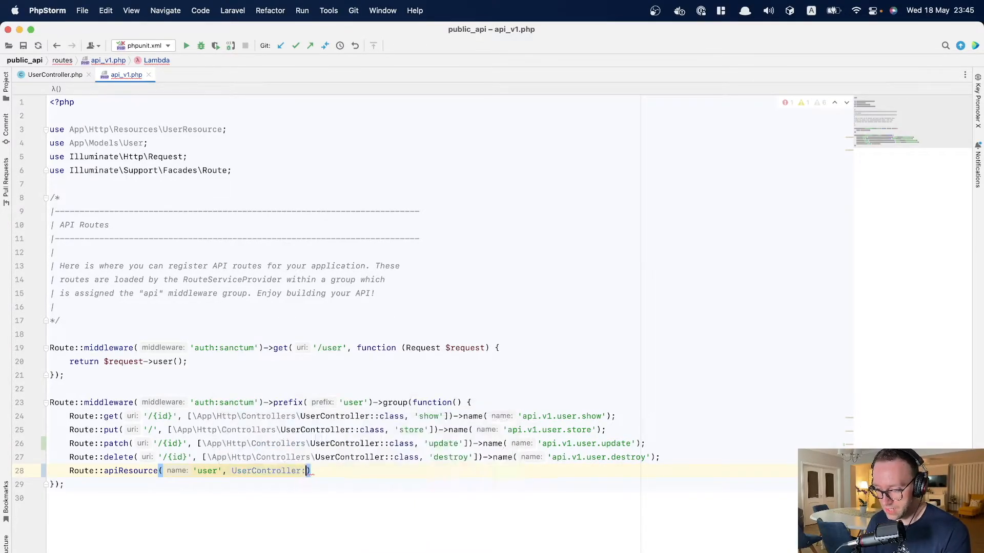
type("class")
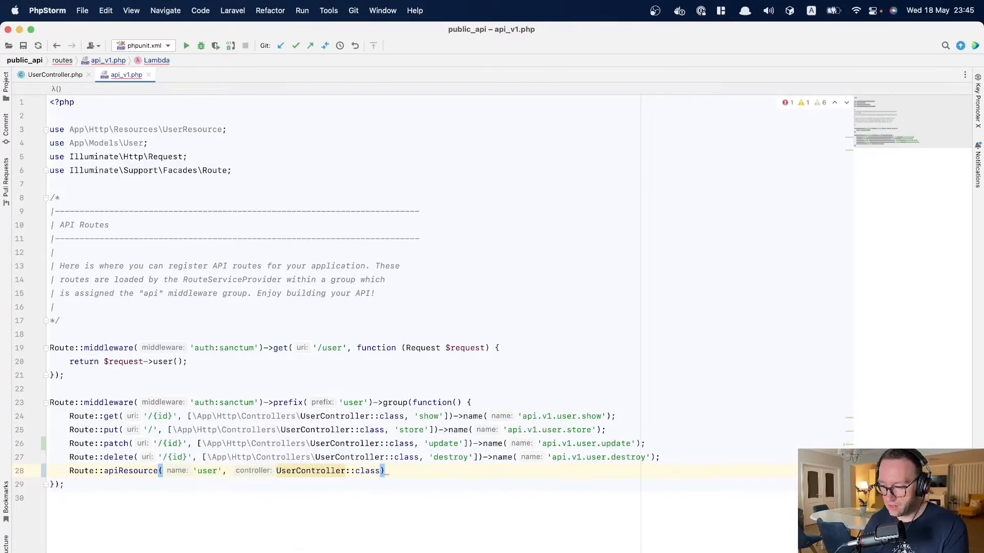
type("->only()")
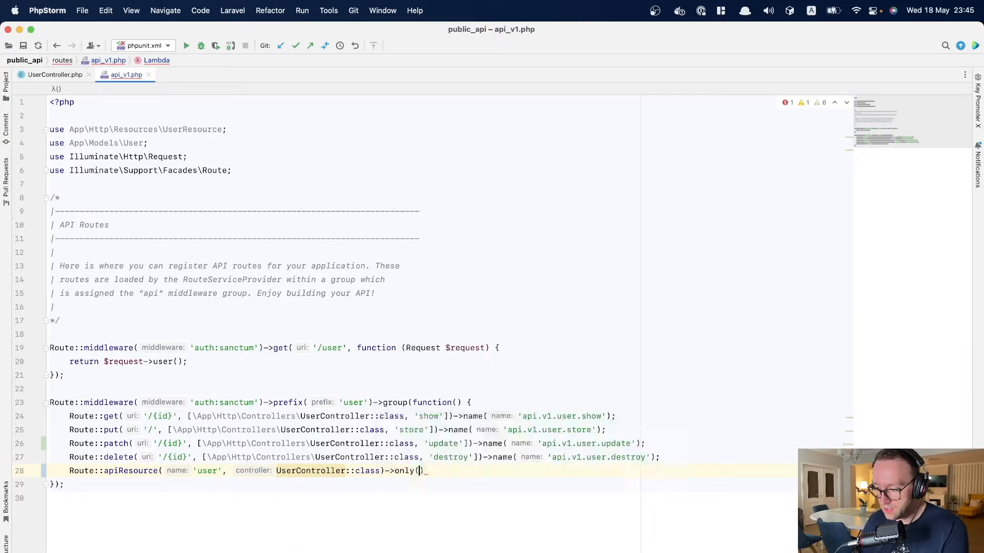
type("[]")
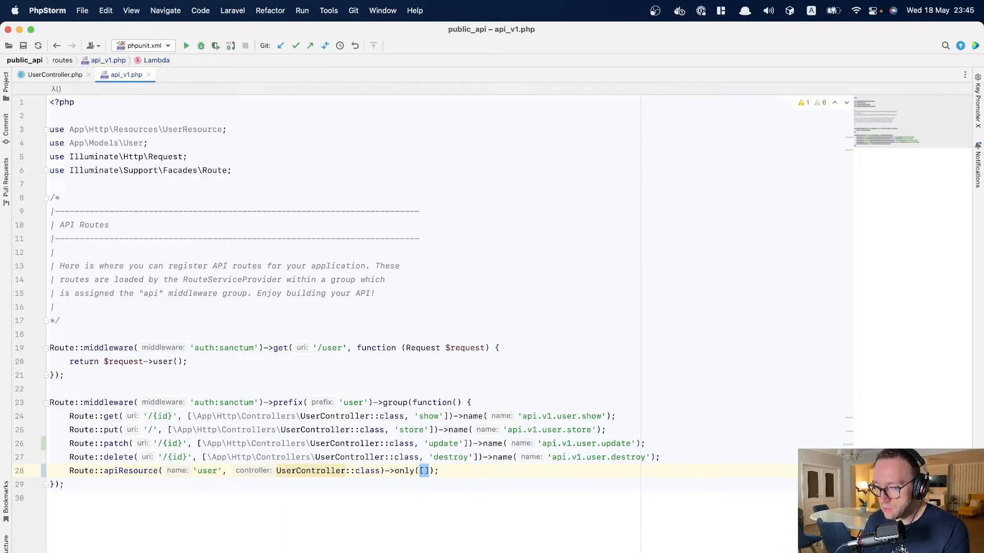
type("'")
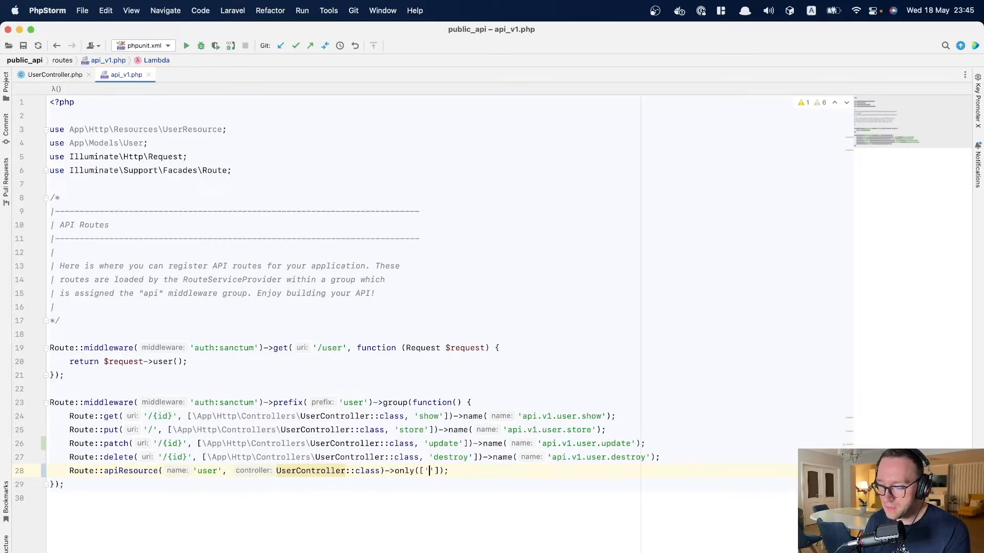
type("'")
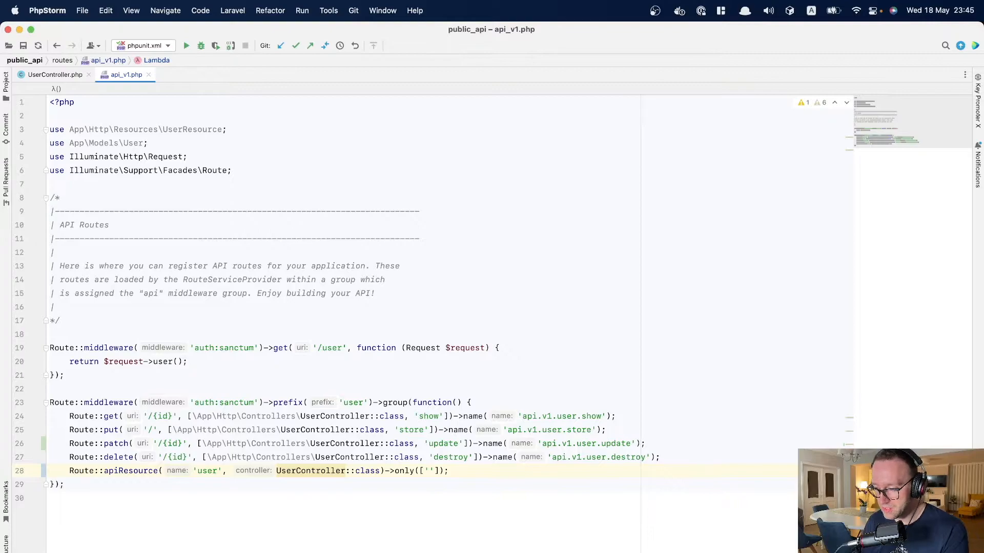
type("show','store")
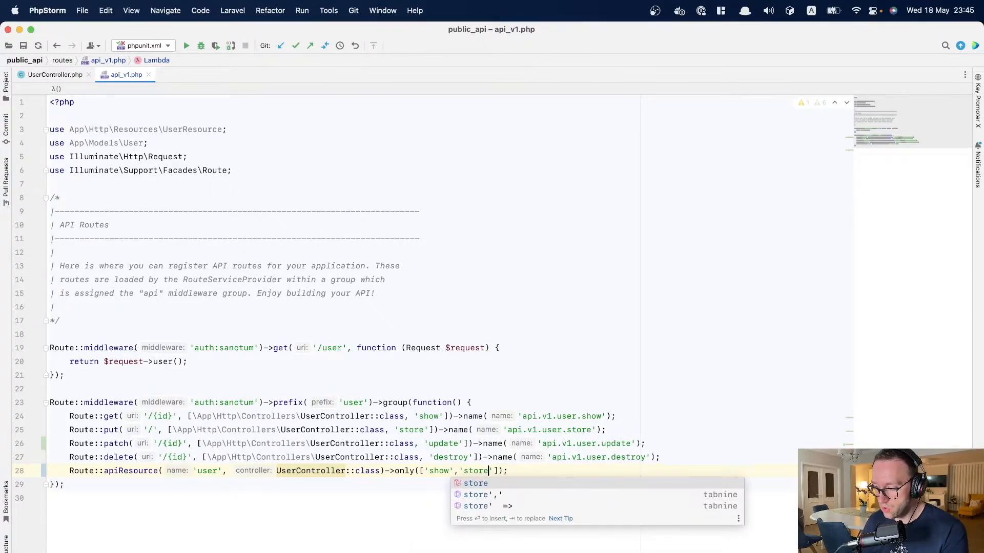
type(",'update','destroy'")
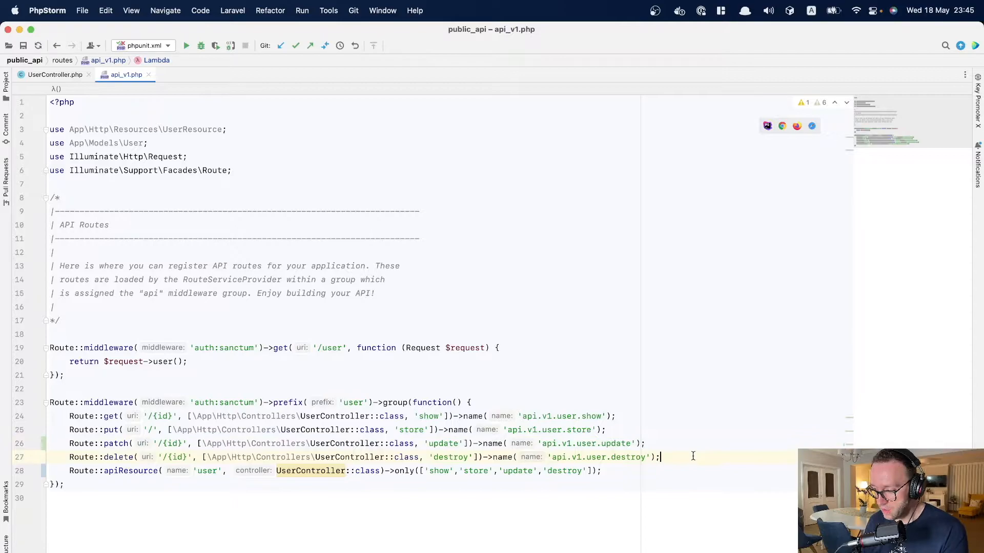
- Comment out route lines 24–27 and open a terminal on Docker > public_api > demo-app
key("cmd+/")
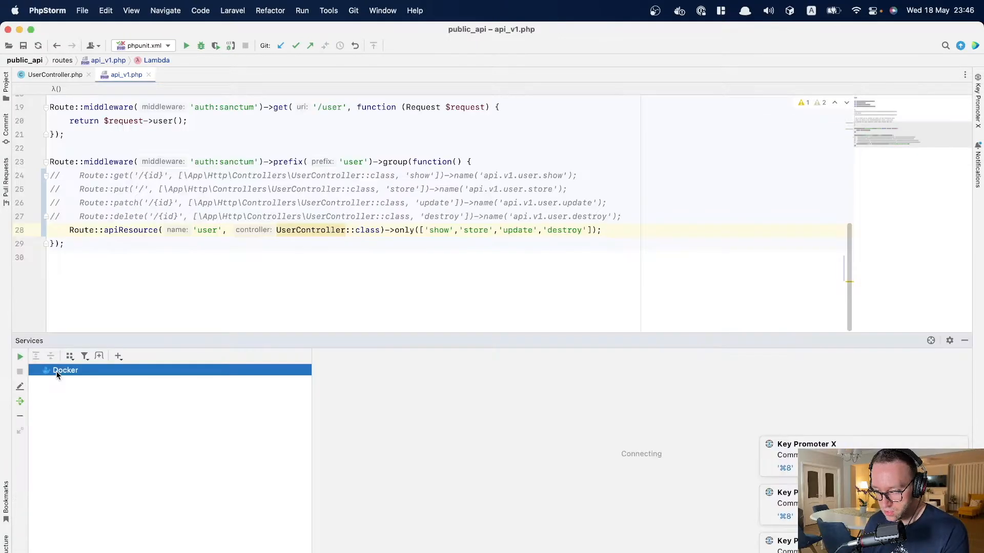
left_click(46, 370)
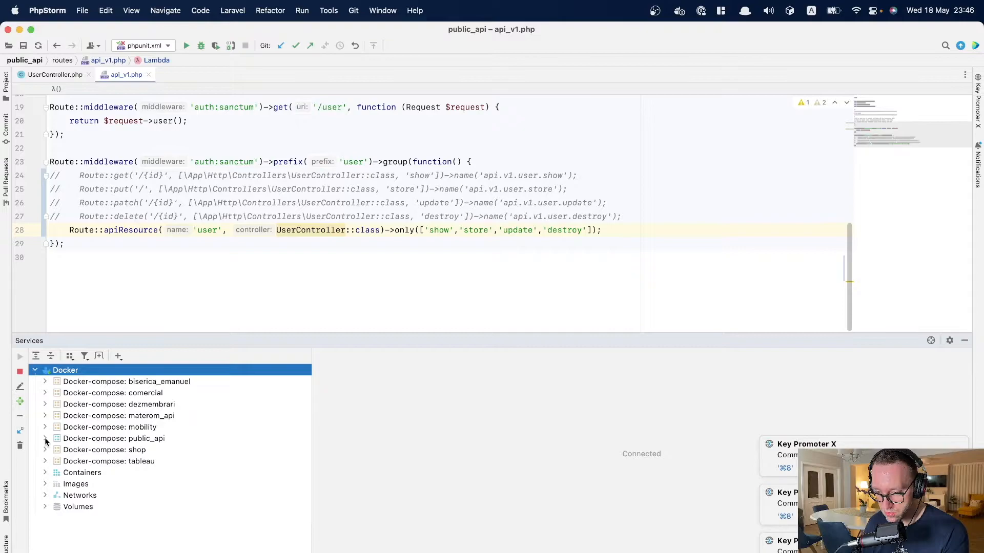
left_click(45, 439)
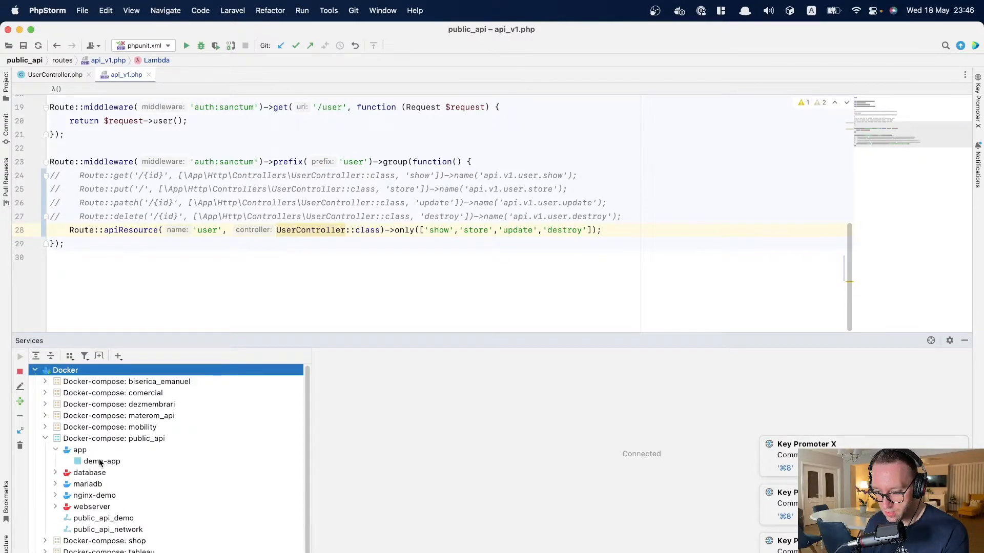
left_click(101, 461)
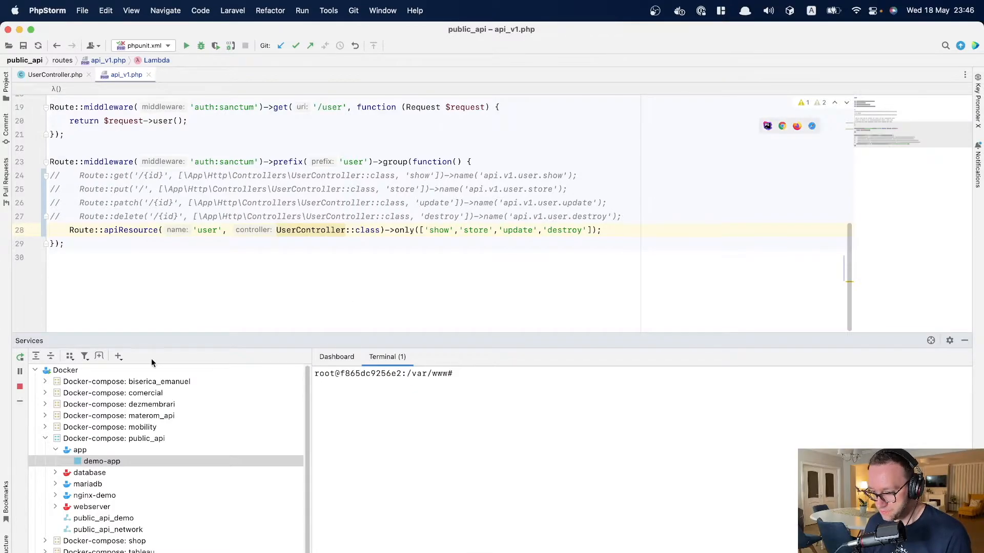
mouse_move(357, 439)
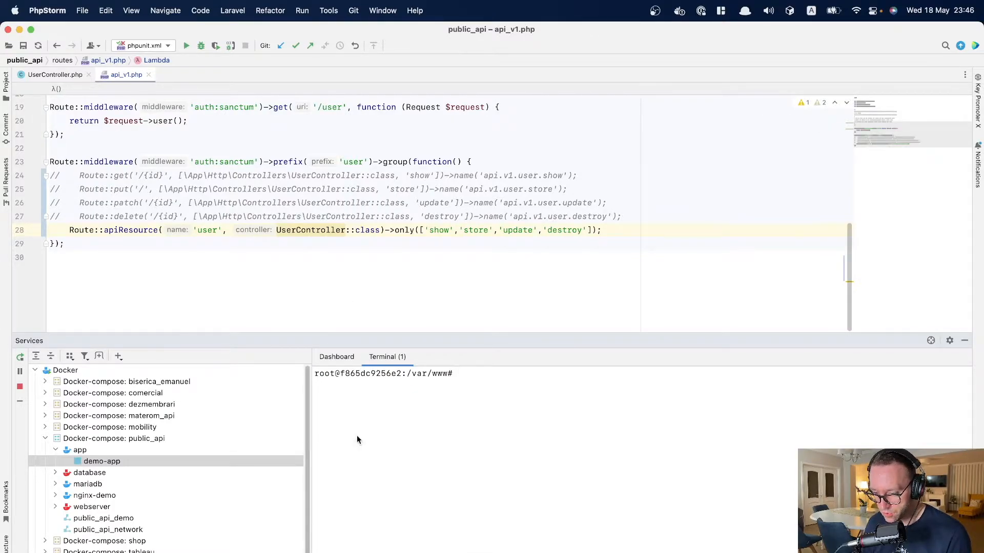
- Run php artisan route:list and select user.store in the output
type("php arti")
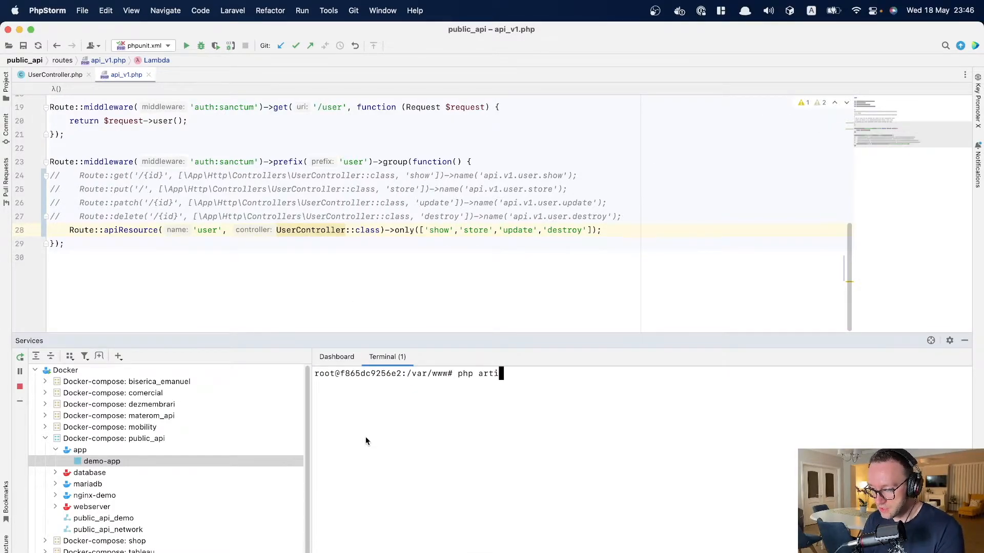
type("san route:k")
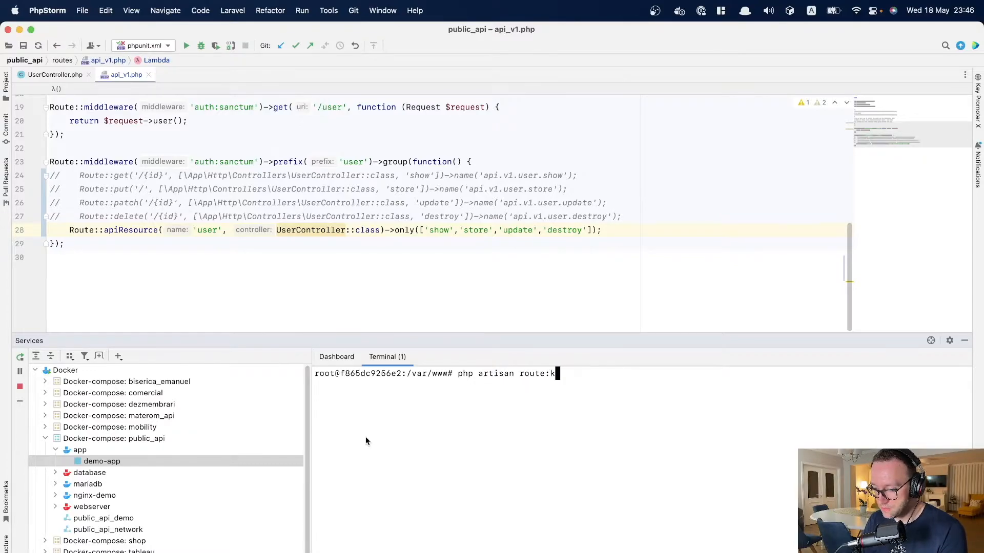
key("Return")
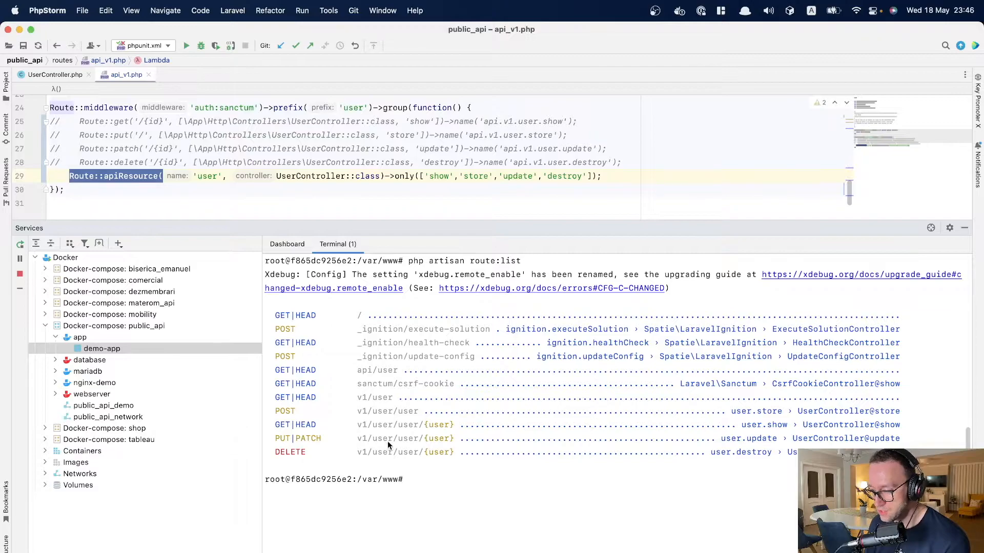
mouse_move(739, 417)
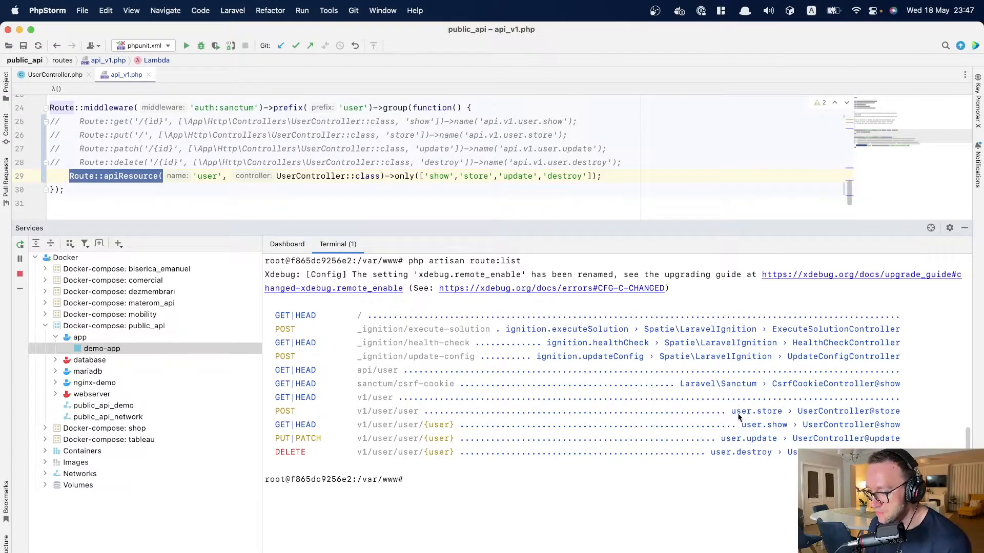
double_click(757, 411)
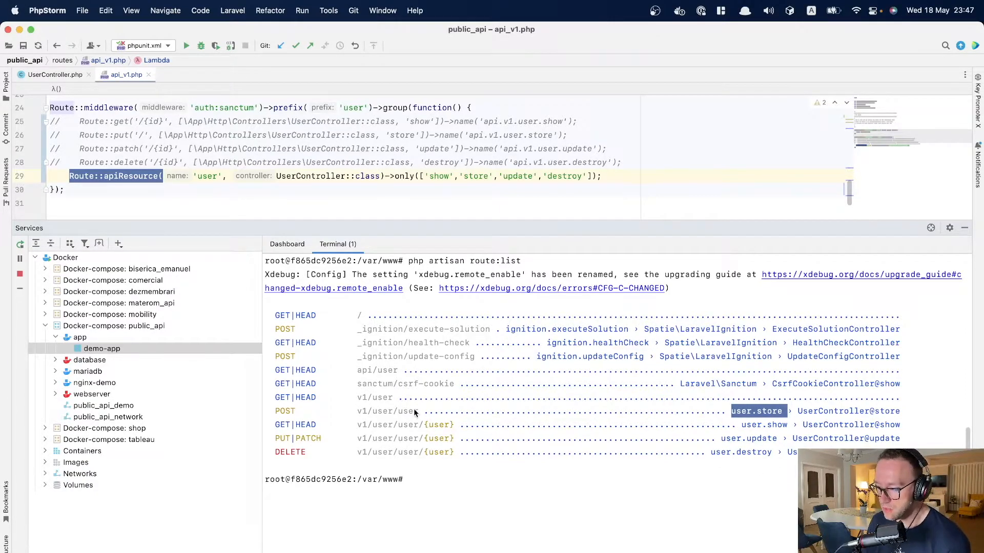
mouse_move(445, 436)
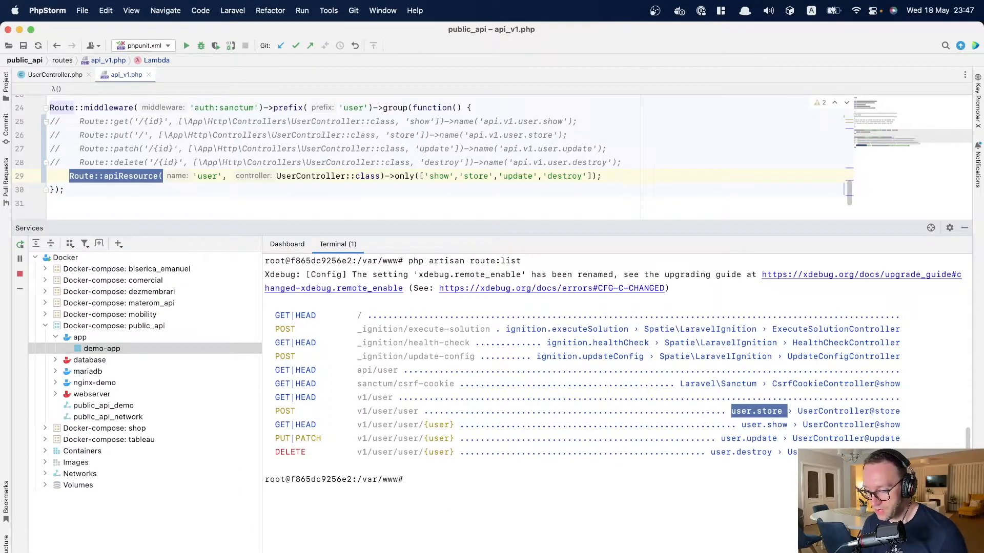
type("po")
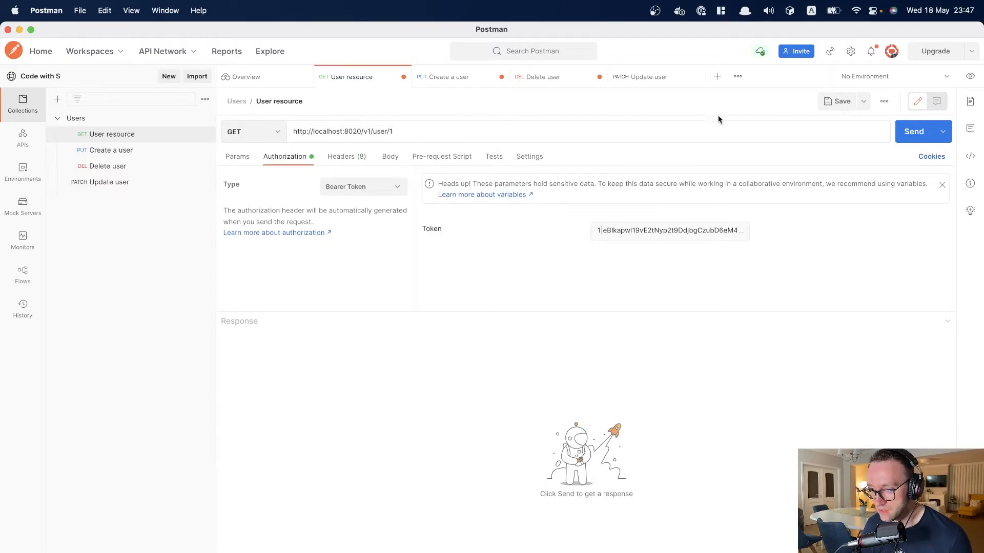
- Send the User resource GET to v1/user/1, receiving 404 Not Found
left_click(913, 132)
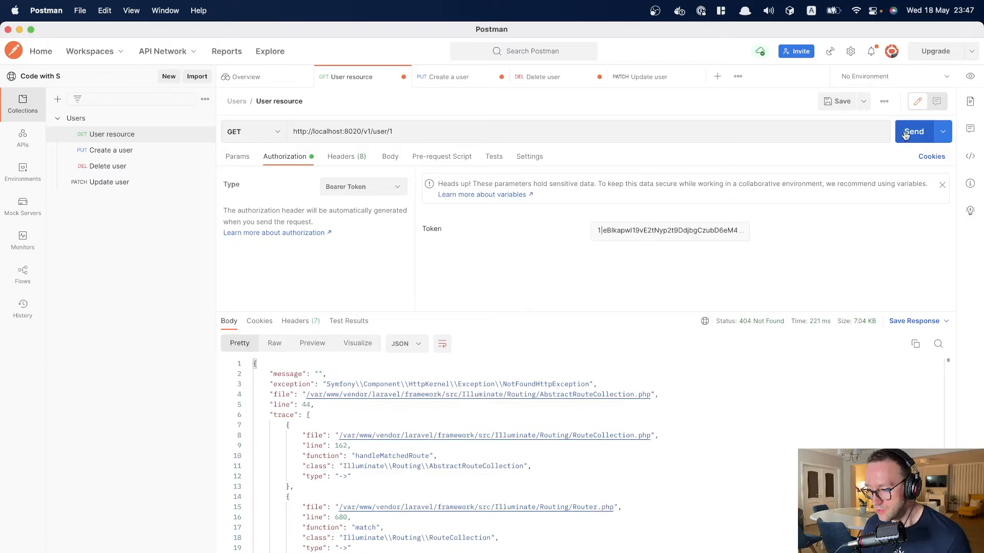
type("k2ett")
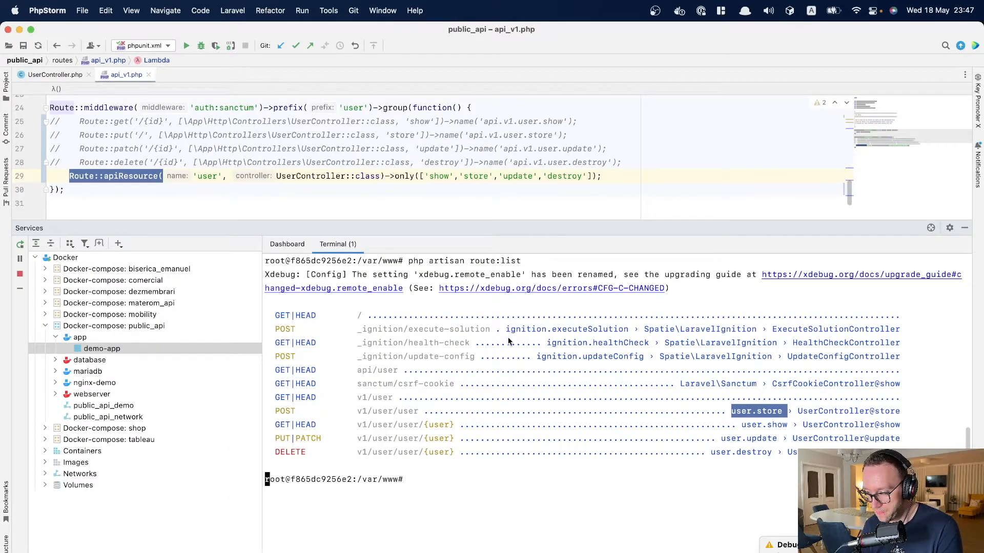
mouse_move(420, 411)
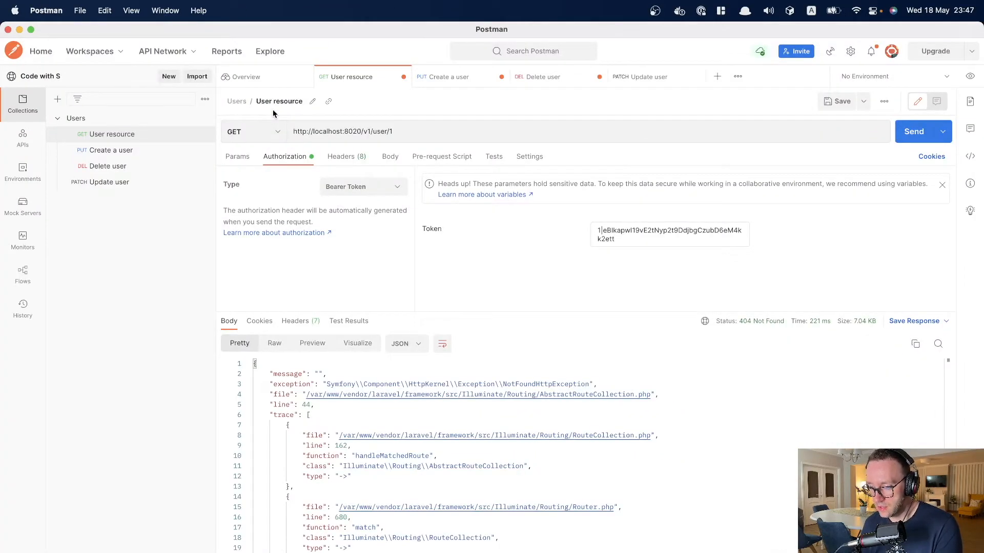
- Delete ->prefix('user') and the commented-out routes, keeping only the apiResource line
left_click(914, 131)
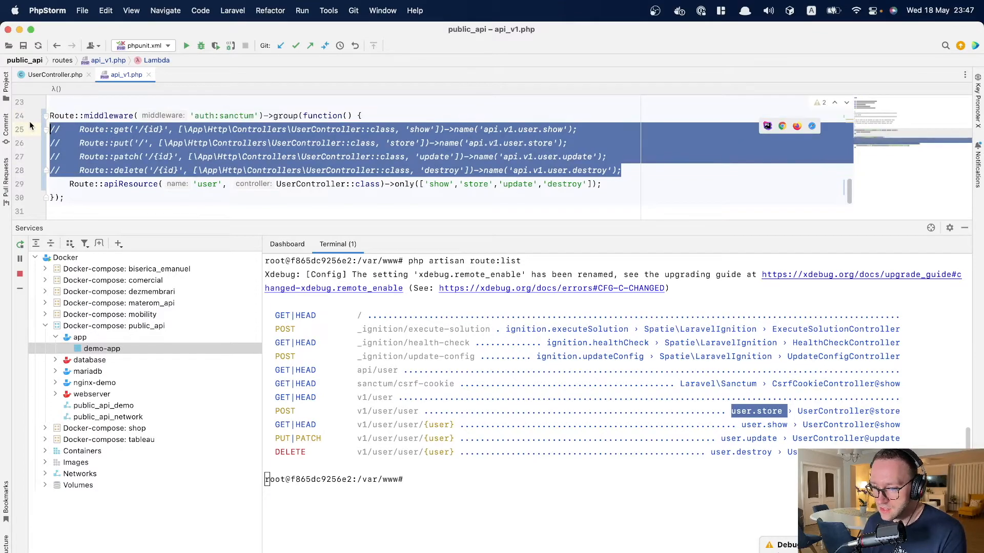
key("Delete")
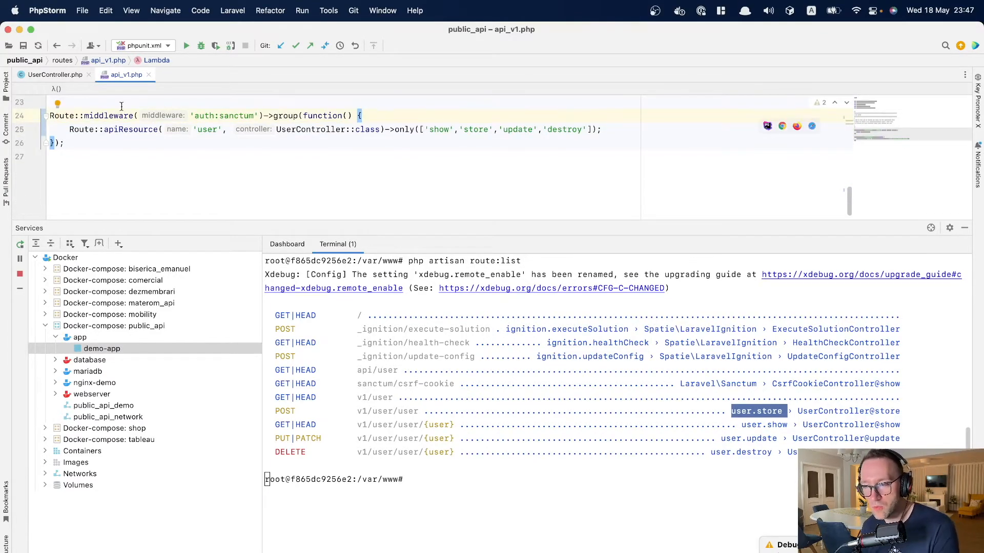